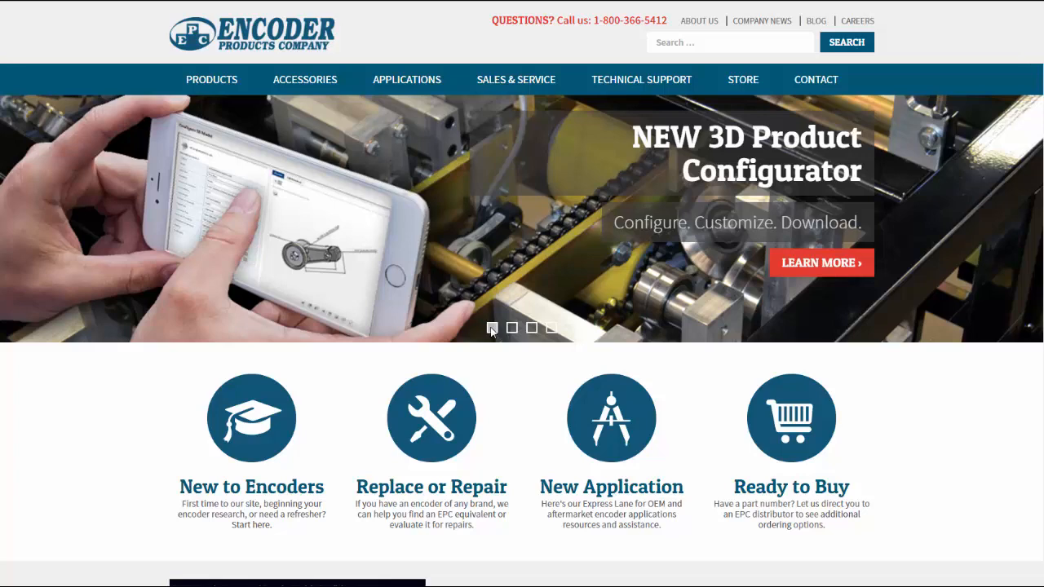
mouse_move(228, 88)
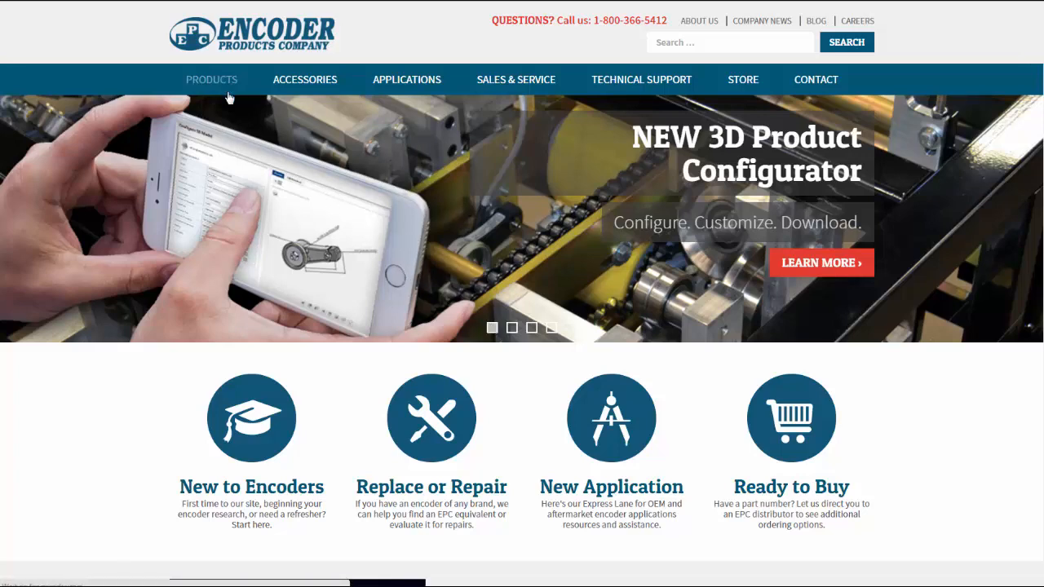
Navigate from Products to the Incremental Thru-Bore & Motor Mount Encoders listing
left_click(212, 78)
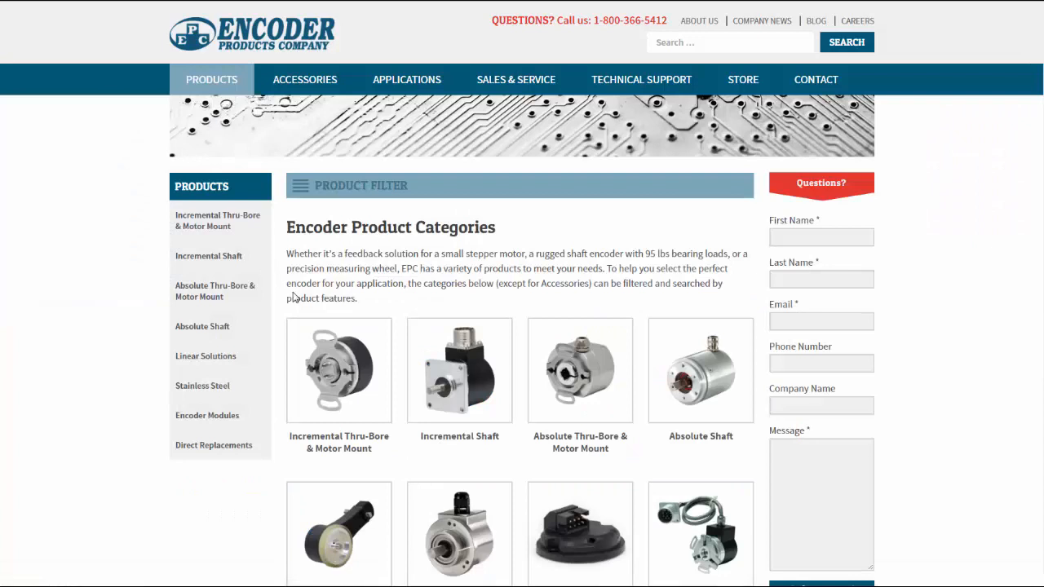
mouse_move(319, 343)
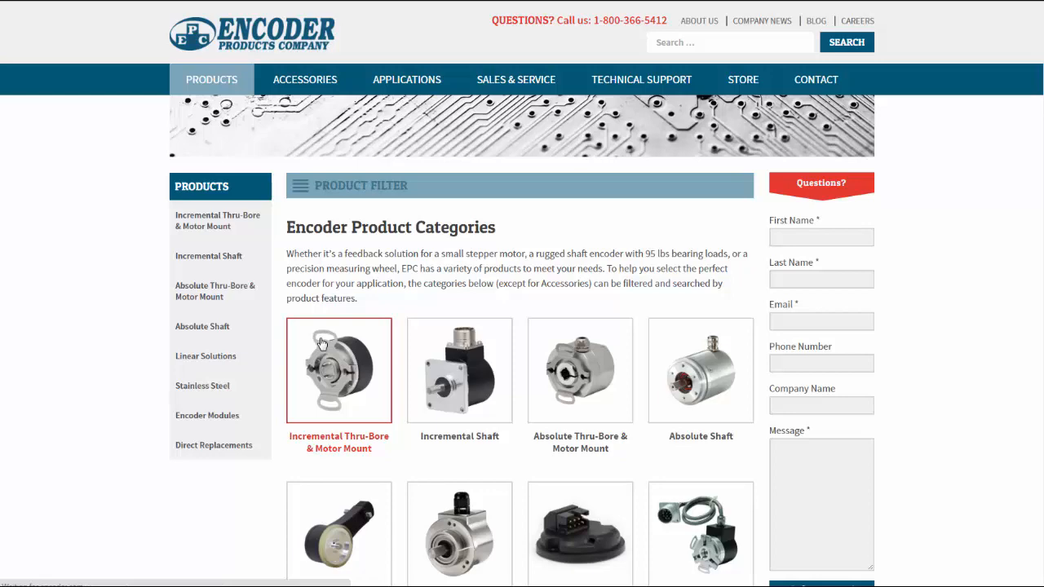
left_click(339, 370)
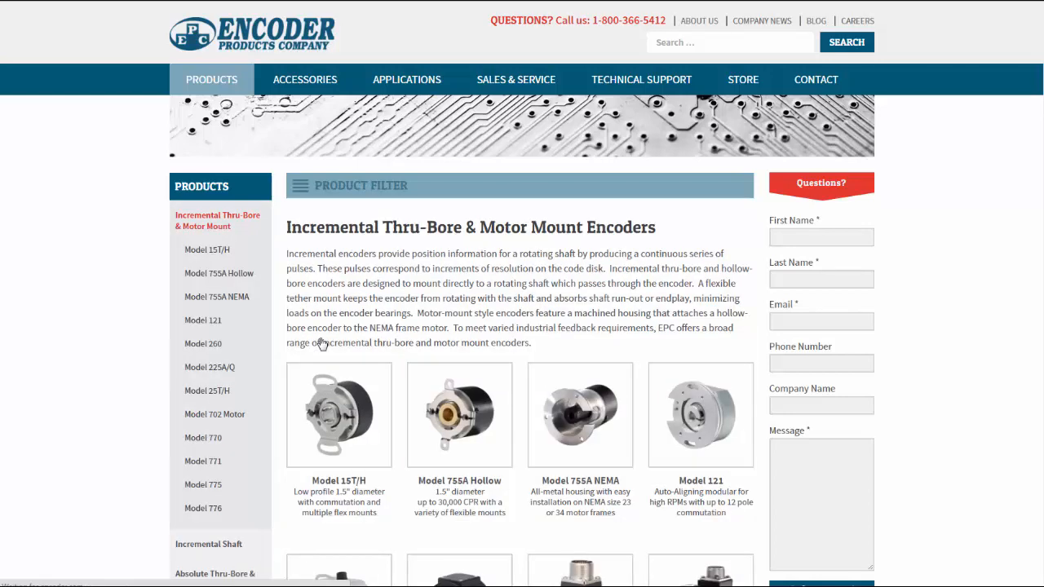
scroll("down", 3)
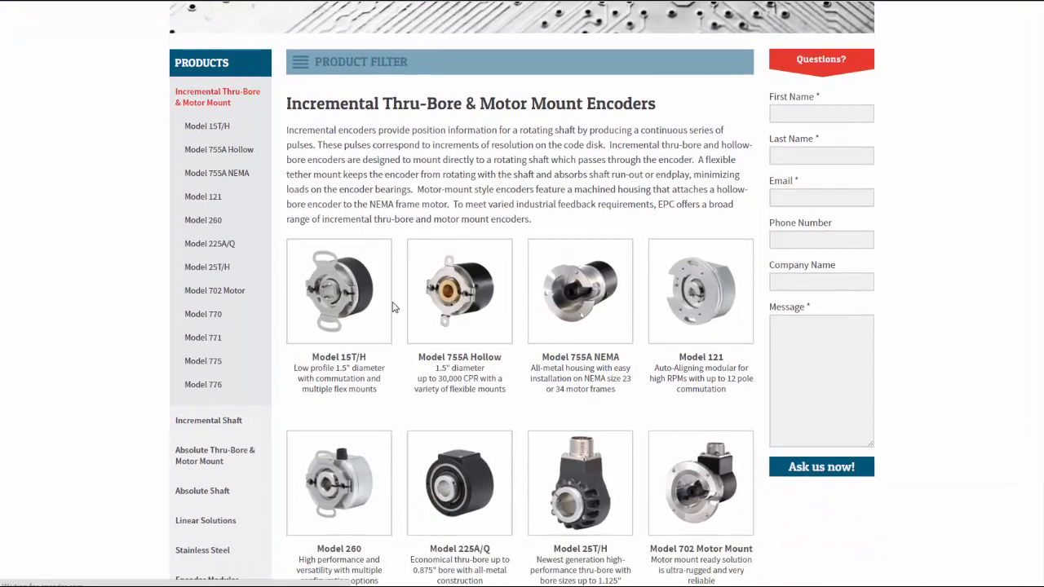
mouse_move(395, 310)
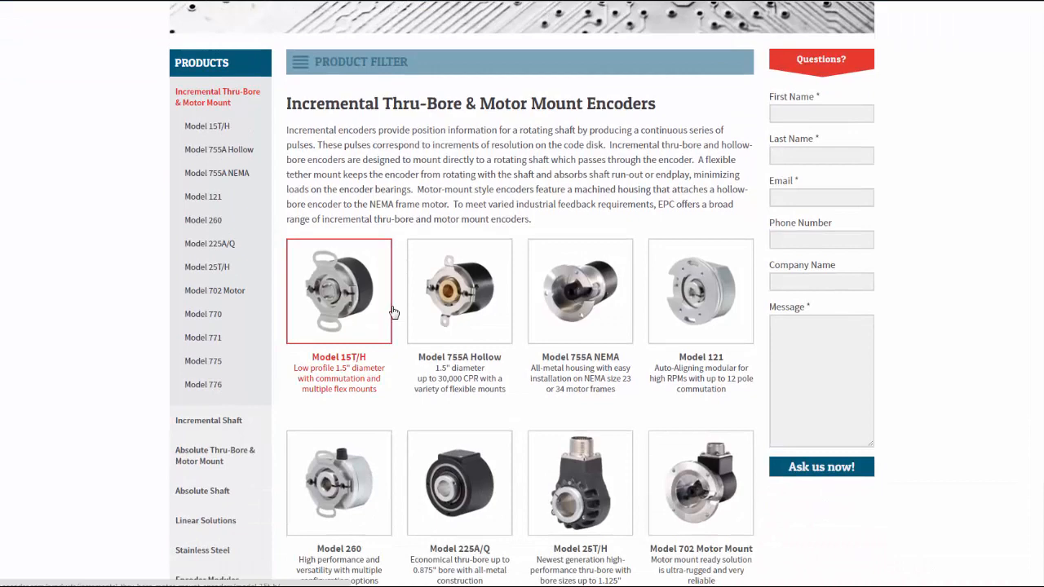
mouse_move(383, 307)
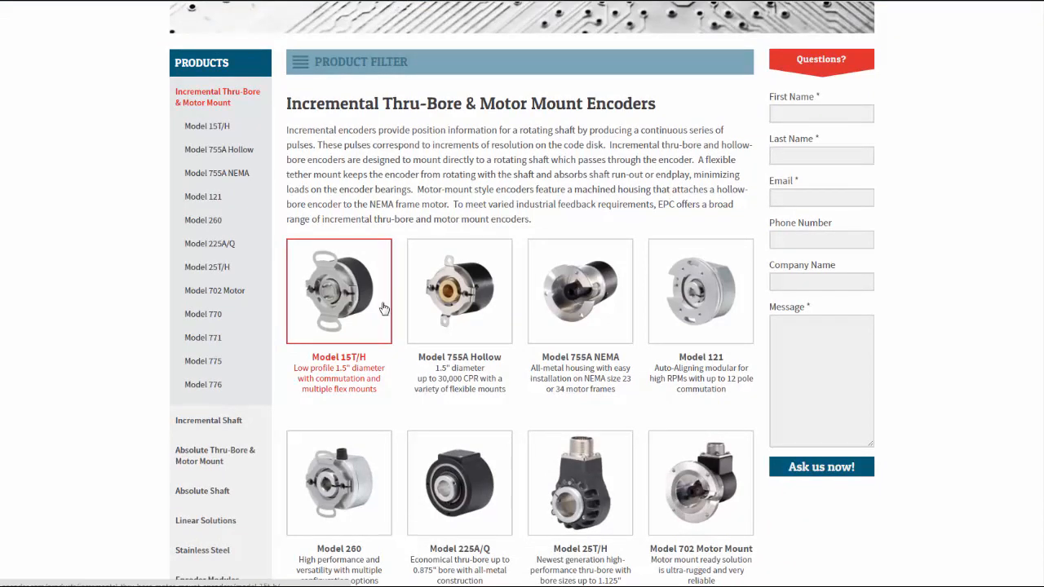
Open the Model 15T/H page and review its configurations, features and description
left_click(339, 291)
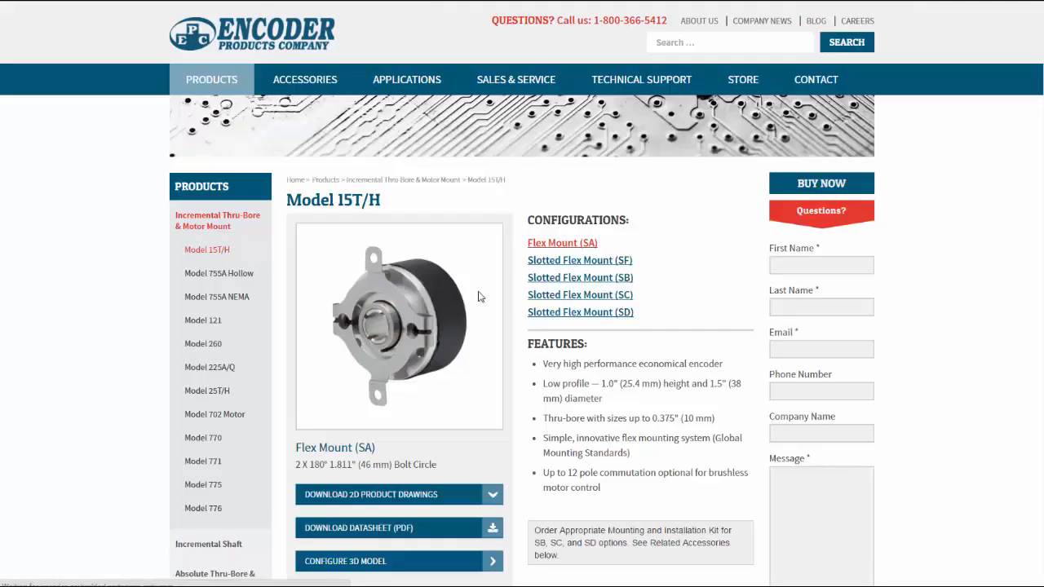
mouse_move(734, 225)
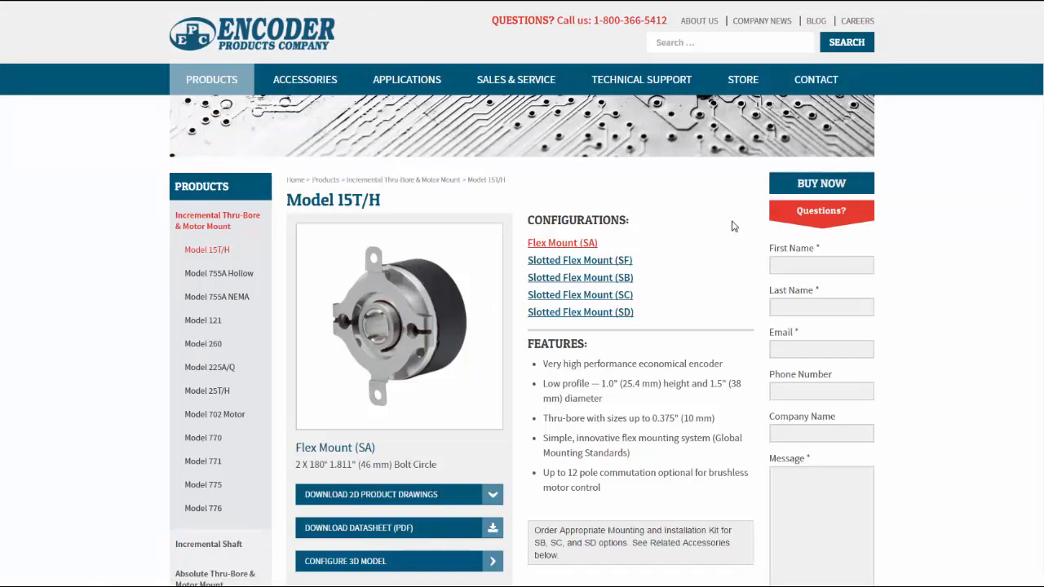
scroll("down", 3)
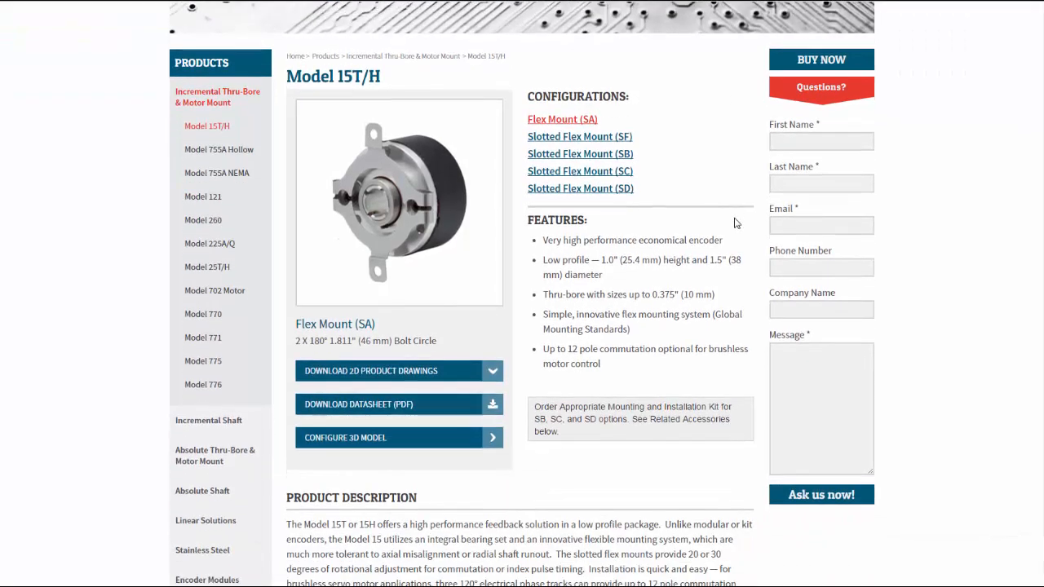
scroll("down", 3)
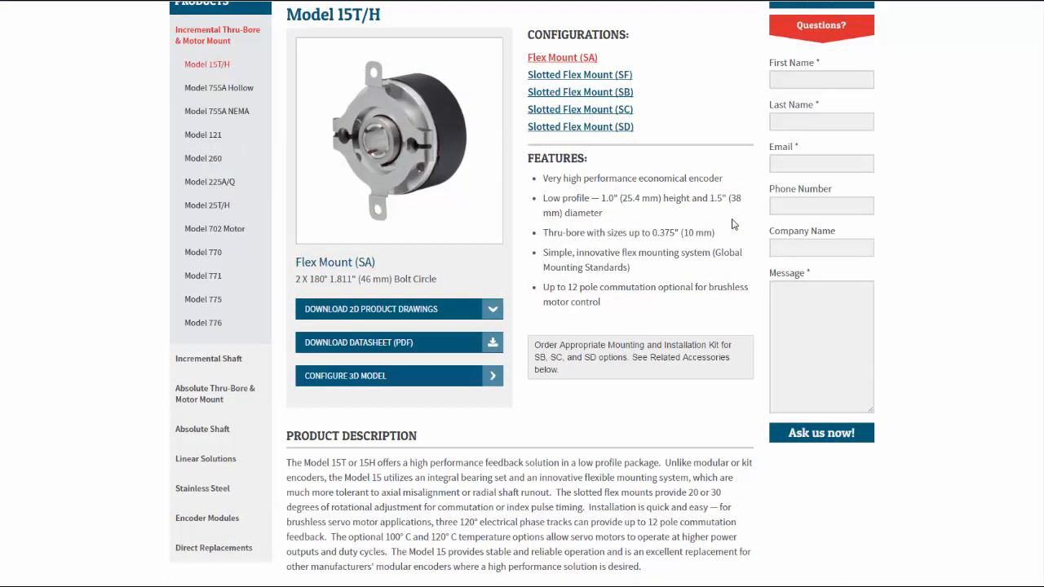
mouse_move(517, 473)
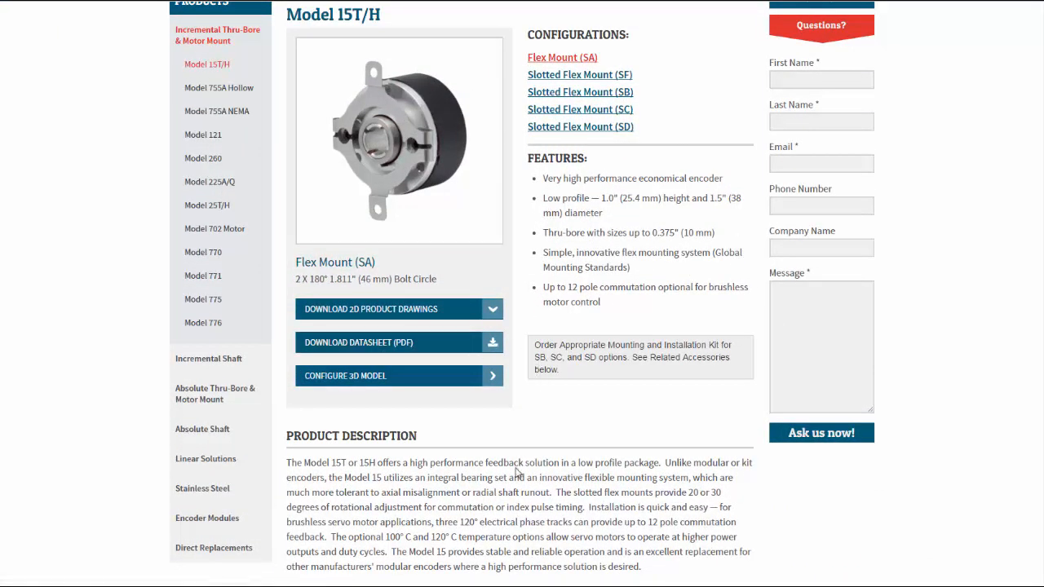
mouse_move(481, 401)
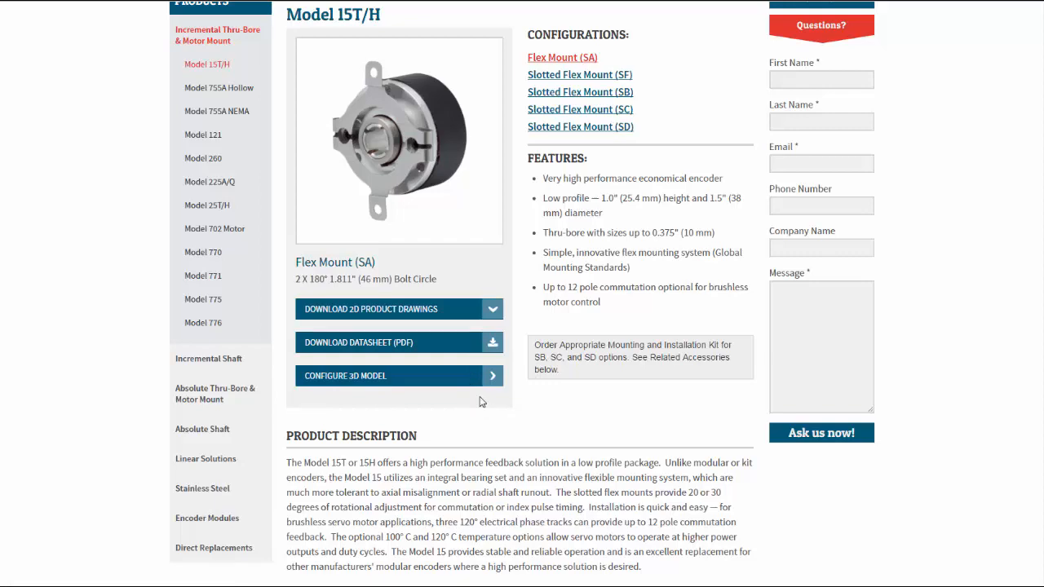
Configure the Model 15T/H 3D model with 1/4" bore, 0003 cycles and 6 Pole commutation
left_click(397, 375)
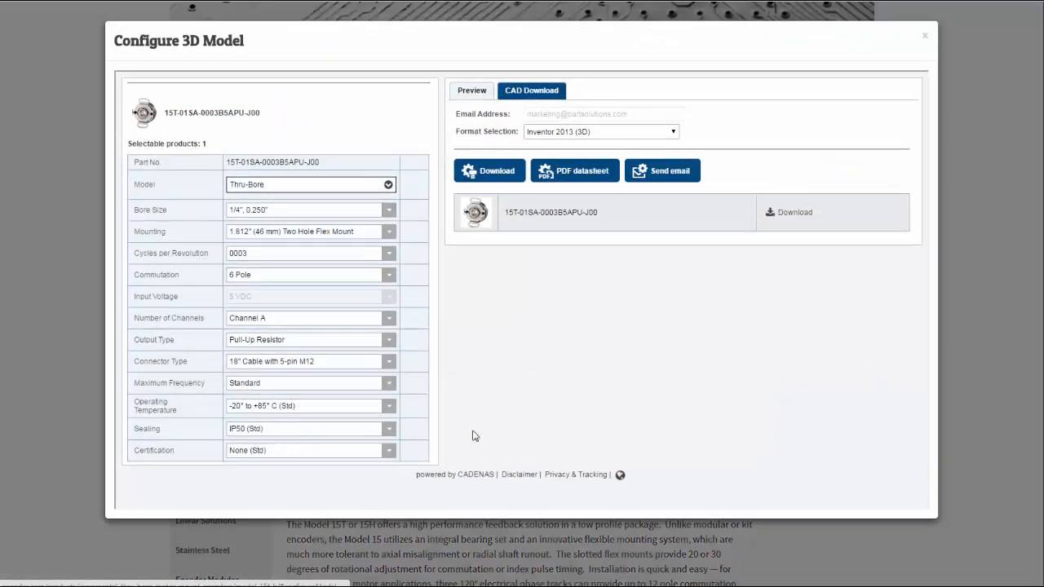
mouse_move(507, 420)
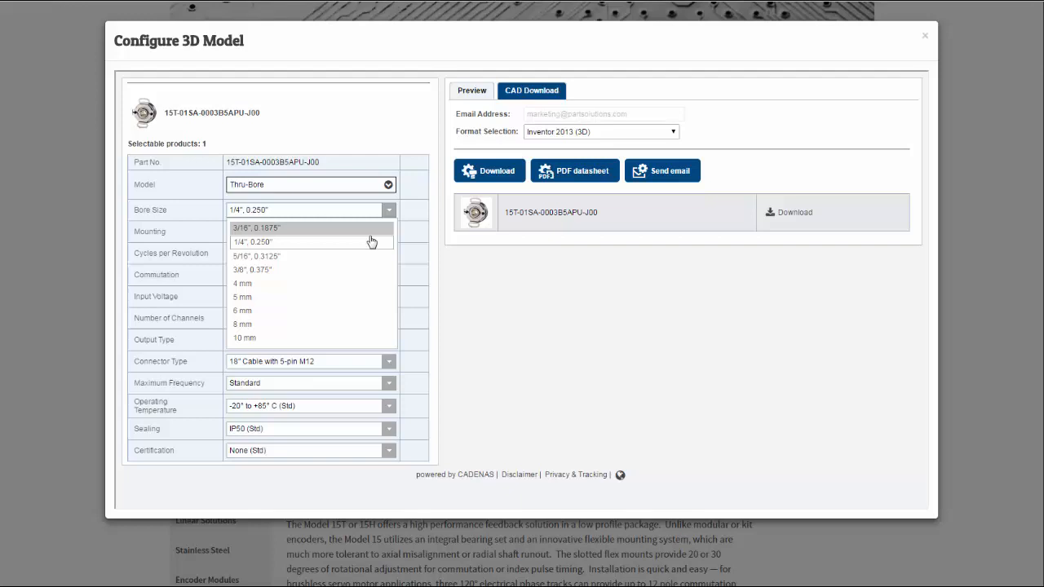
left_click(254, 241)
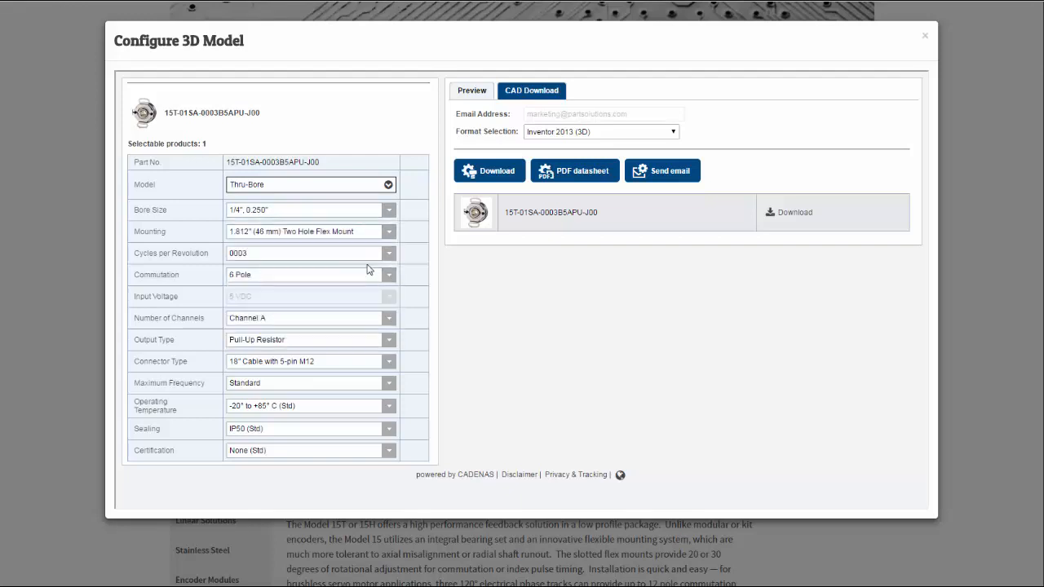
left_click(388, 253)
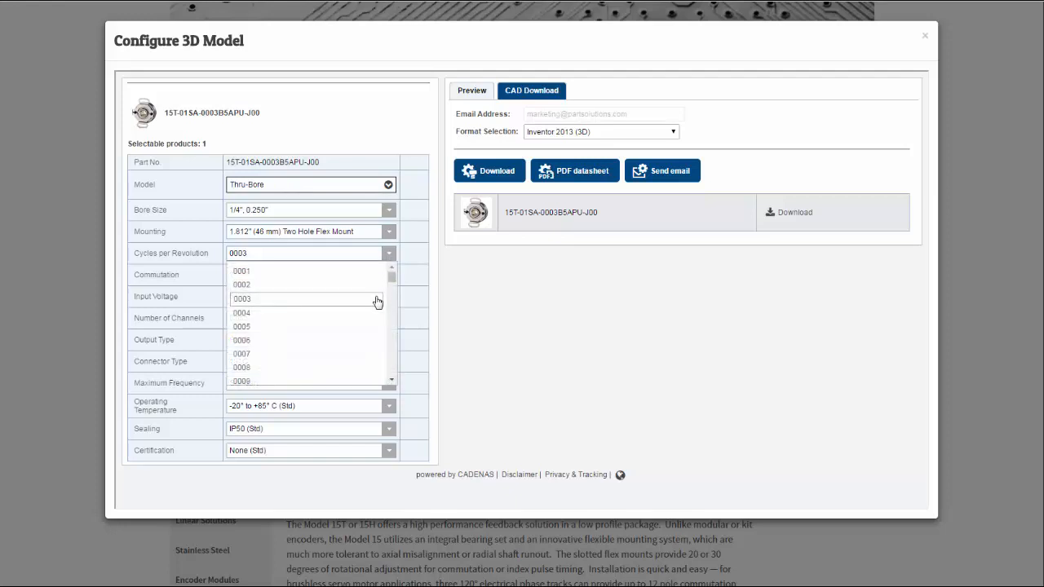
left_click(243, 298)
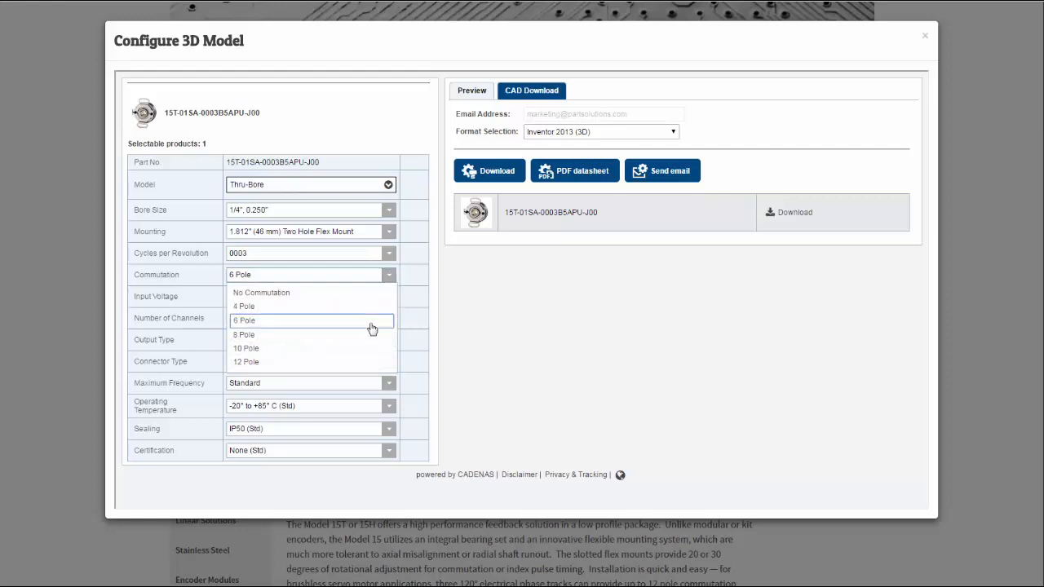
left_click(245, 320)
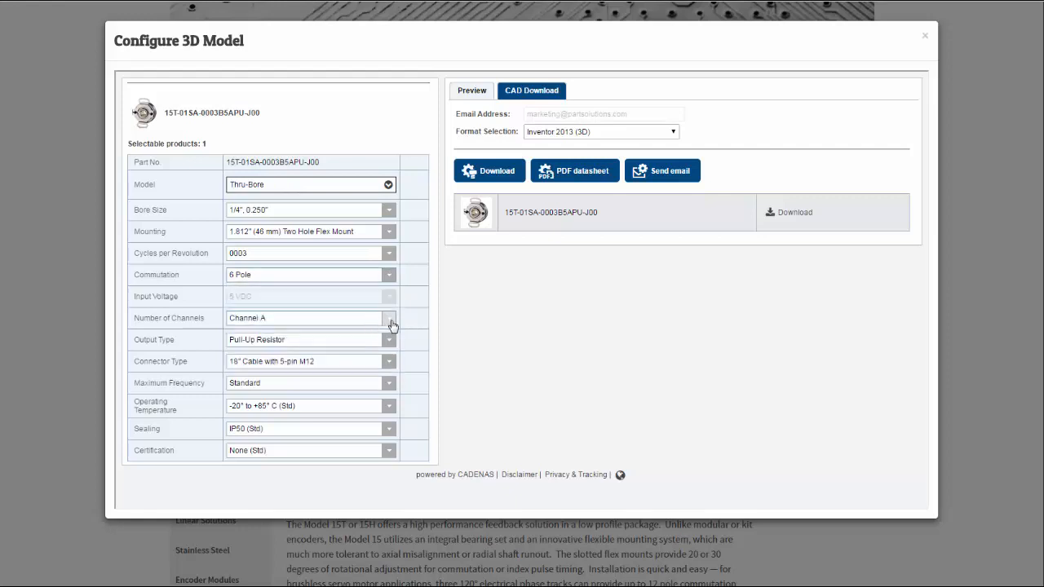
left_click(388, 339)
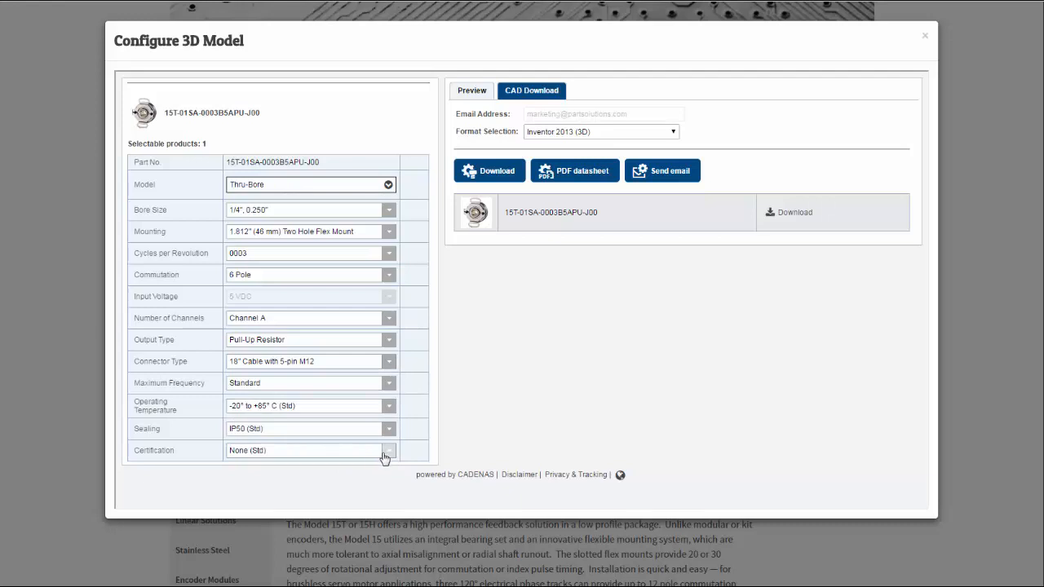
left_click(470, 92)
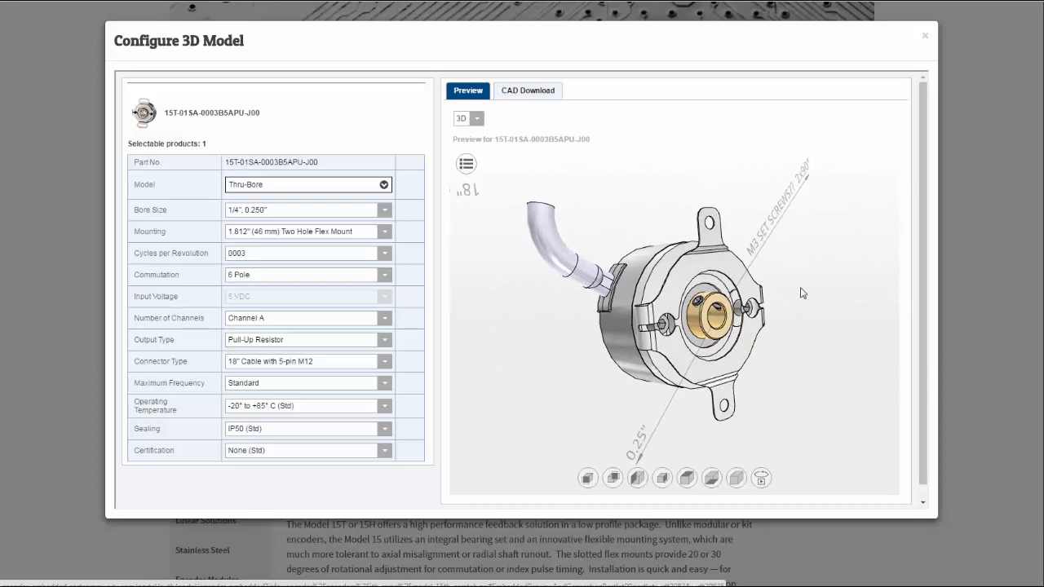
left_click(529, 92)
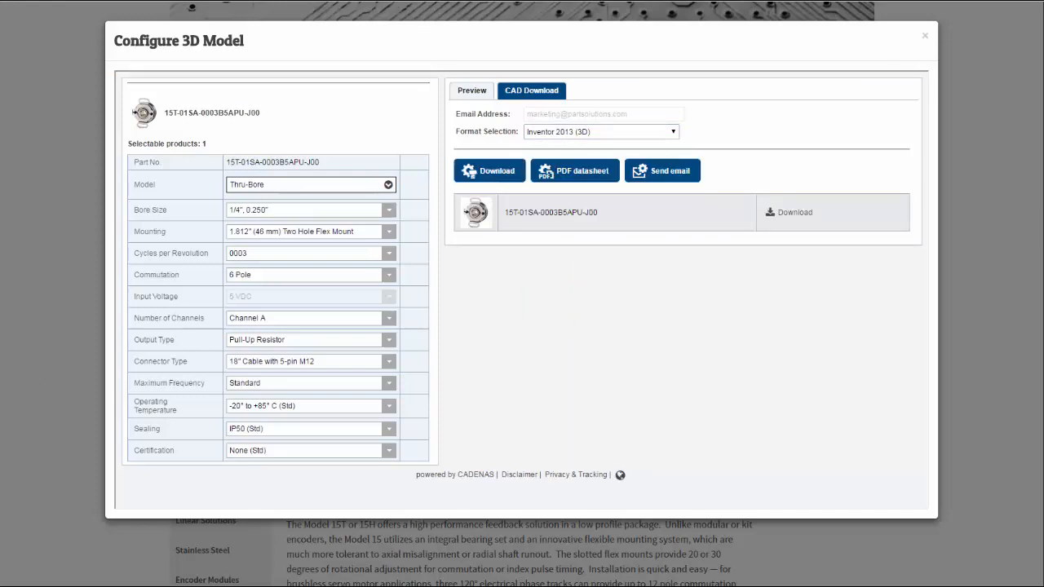
Download the configured encoder for Inventor and bring up the top-level assembly's options
left_click(490, 171)
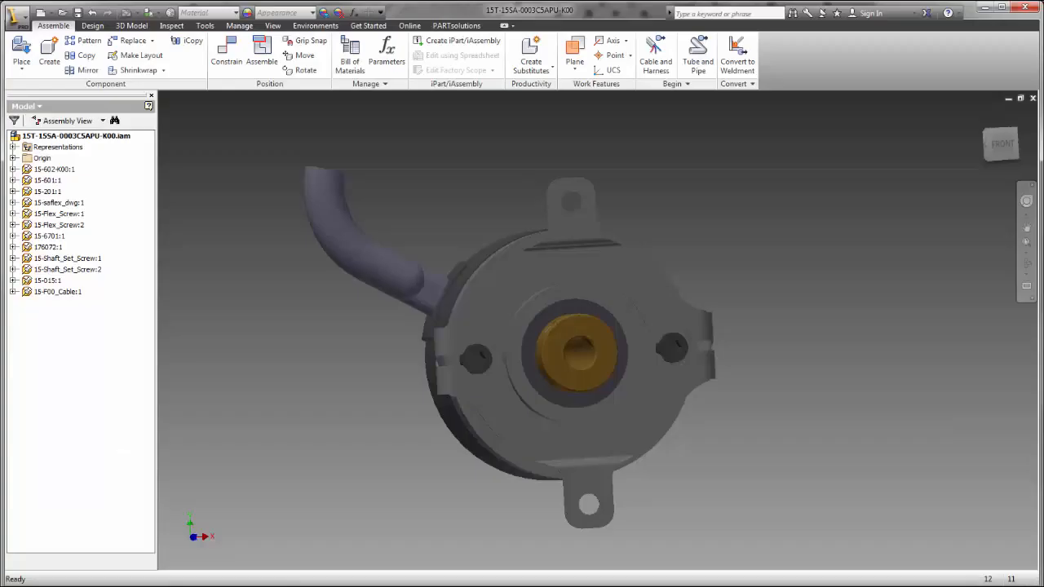
mouse_move(881, 385)
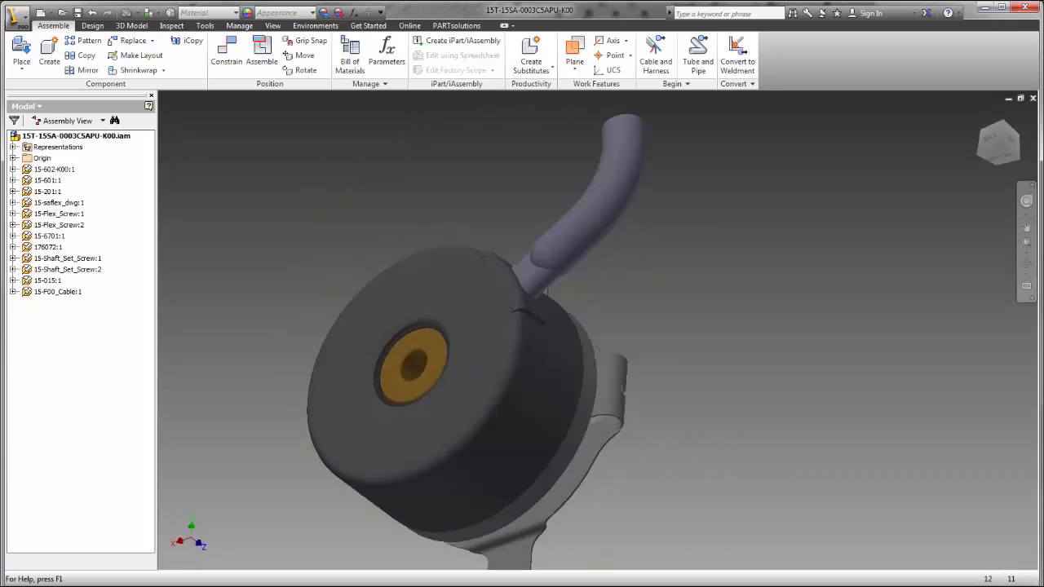
right_click(73, 136)
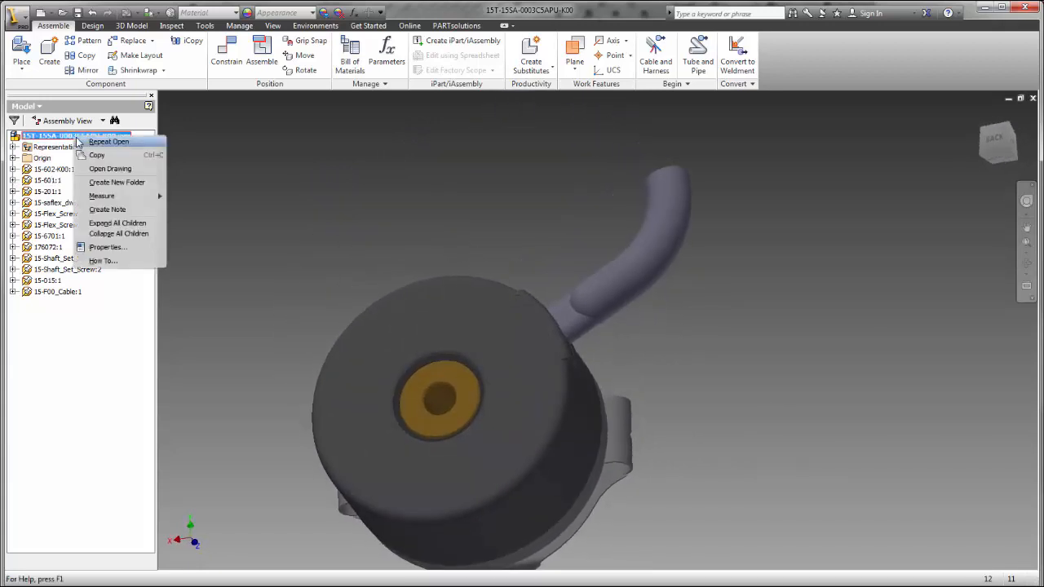
View the assembly's iProperties Summary and Project metadata, including part number and vendor
left_click(107, 248)
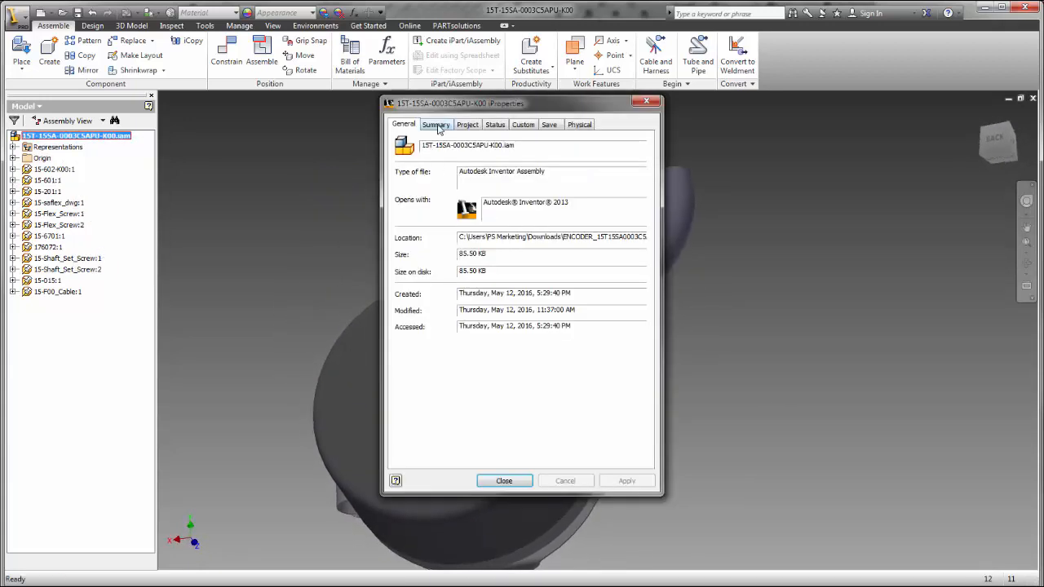
left_click(435, 124)
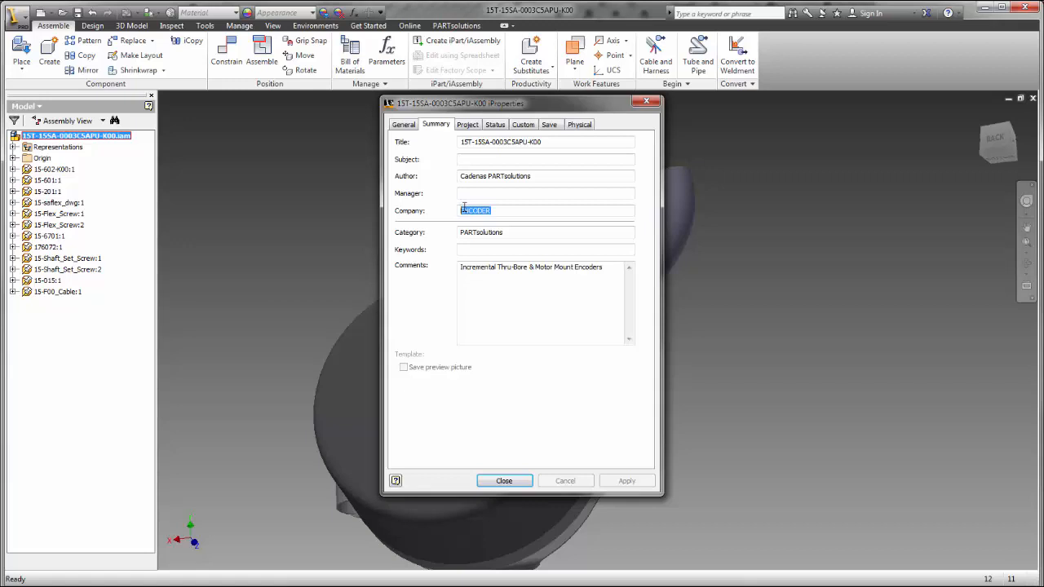
left_click(466, 124)
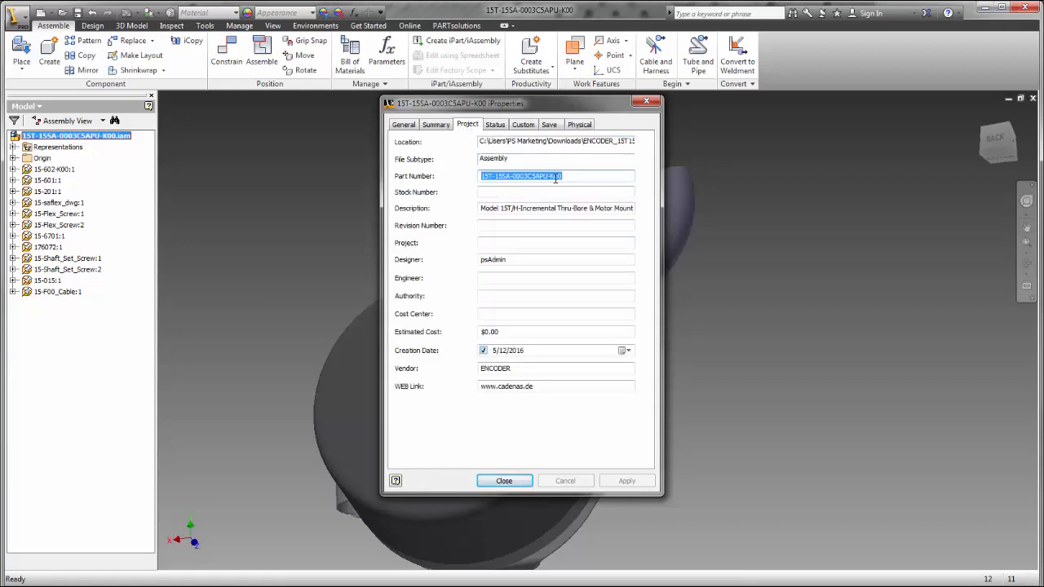